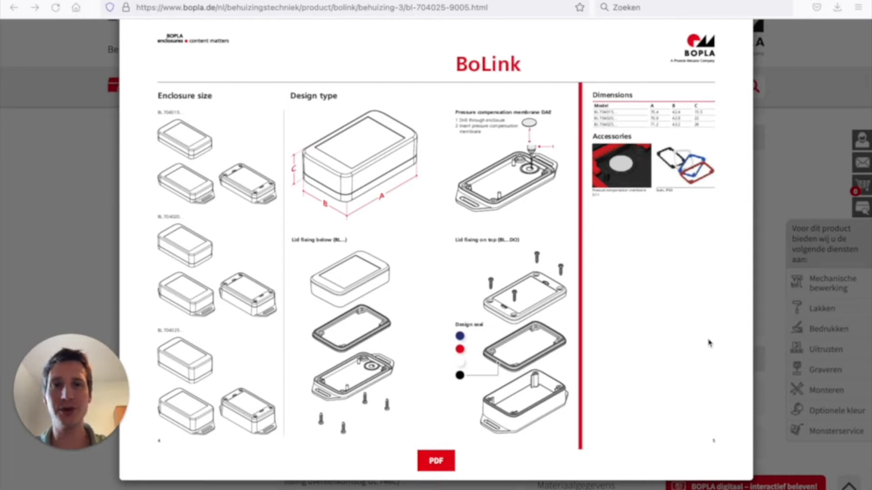
mouse_move(336, 160)
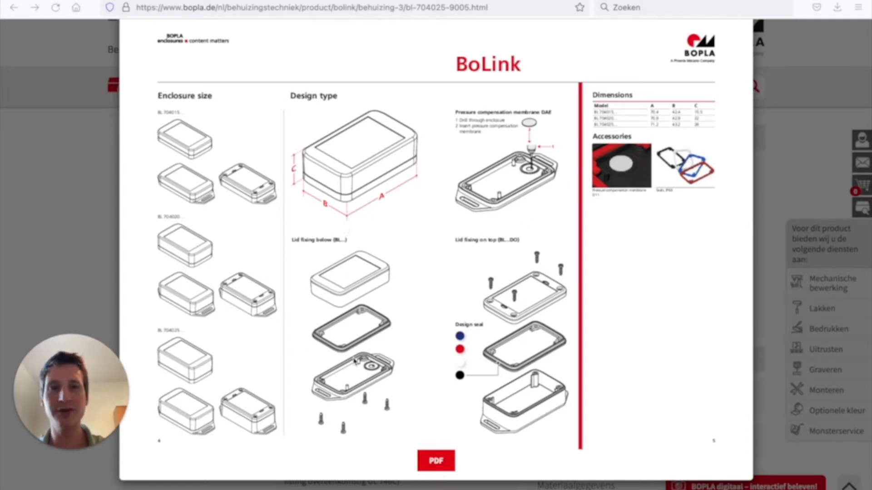
mouse_move(327, 303)
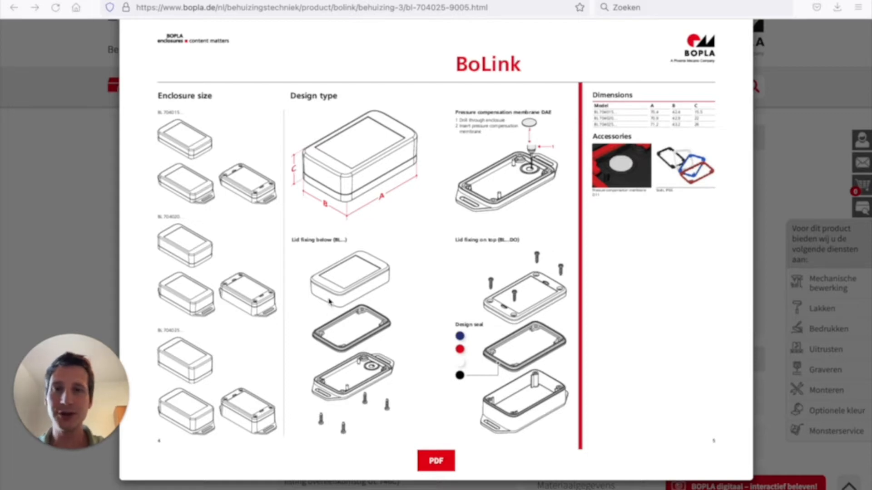
Open the BL 704025 enclosure technical drawing PDF in Firefox's viewer.
click(435, 460)
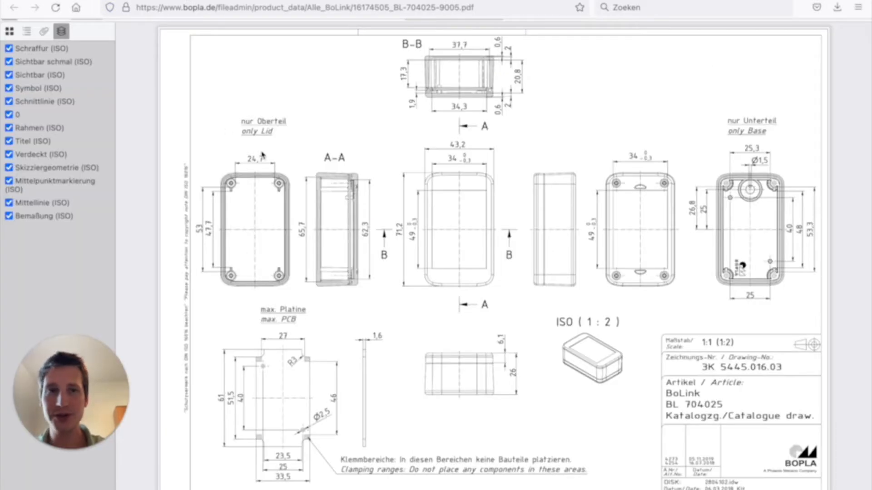
mouse_move(322, 427)
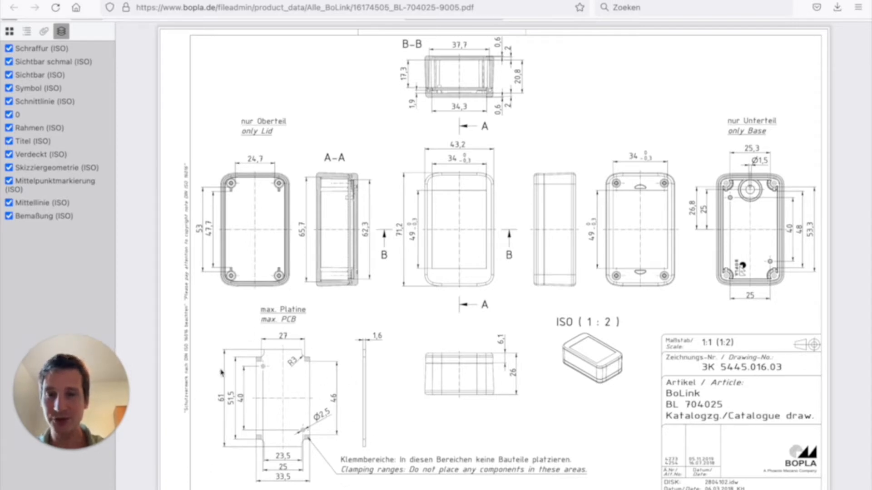
mouse_move(369, 400)
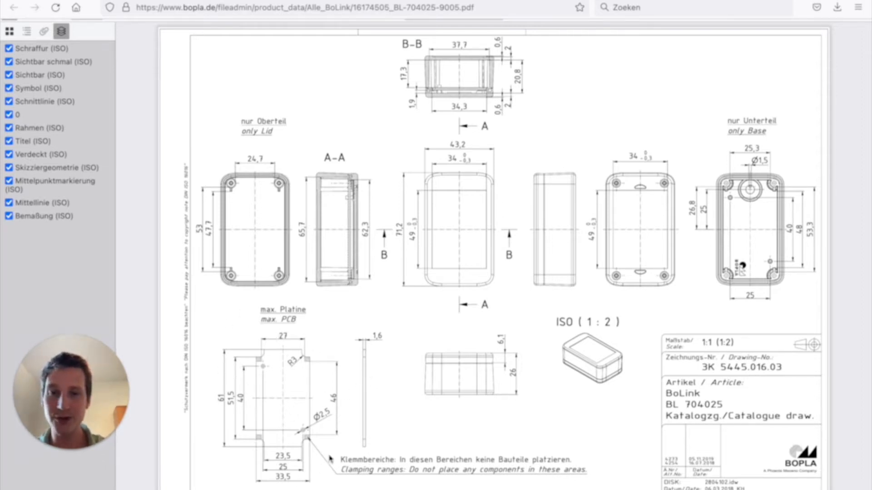
mouse_move(308, 360)
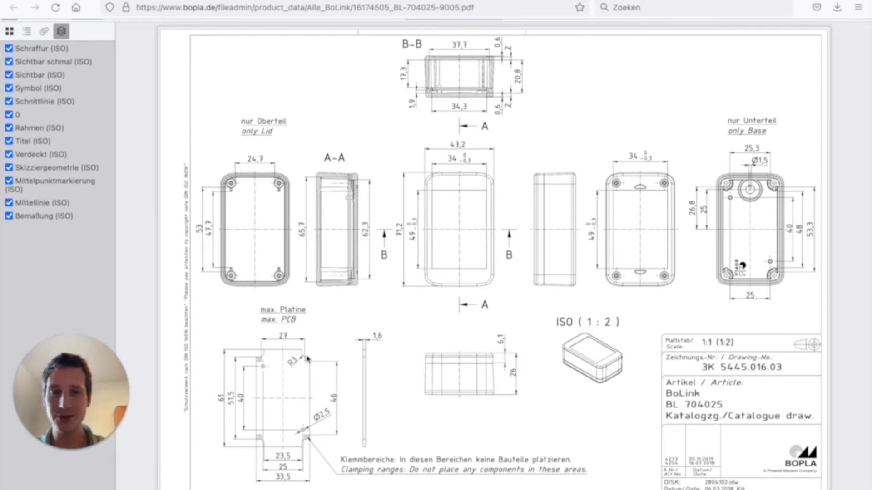
mouse_move(342, 330)
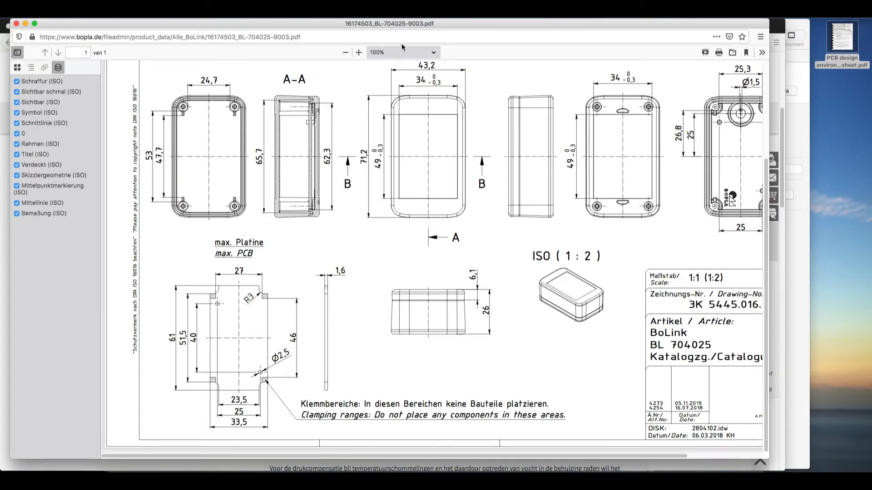
Return from the drawing to the BOPLA product page's technical documentation downloads.
click(345, 53)
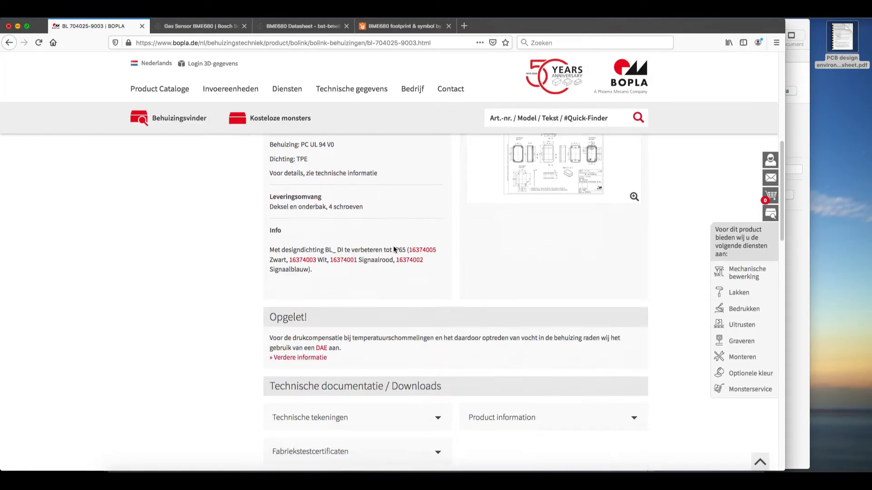
click(310, 417)
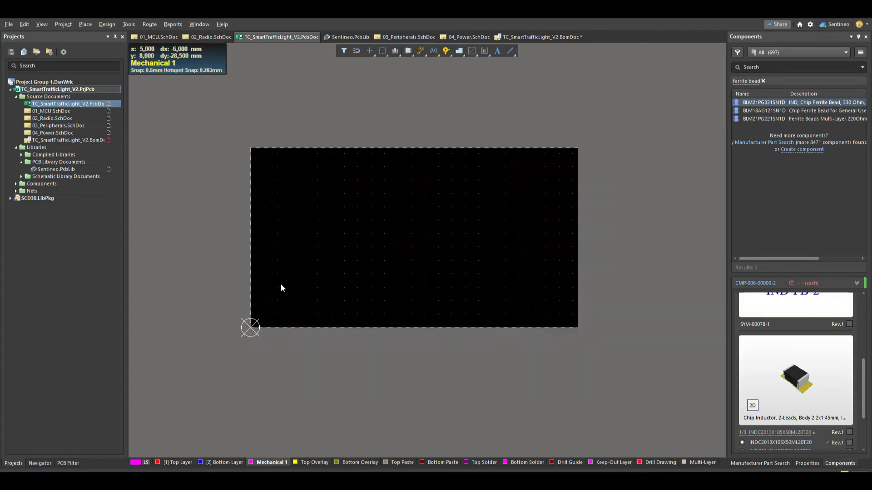
Start a file import into the TC_SmartTrafficLight_V2 PCB document.
click(8, 24)
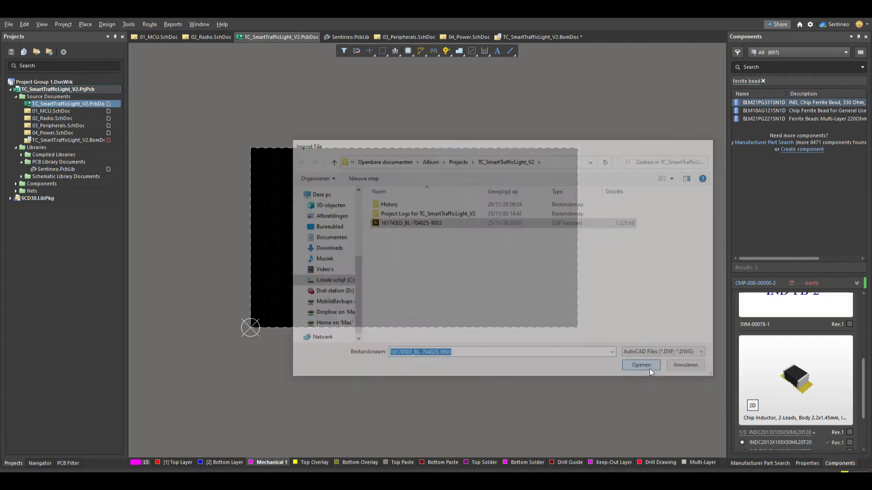
click(641, 365)
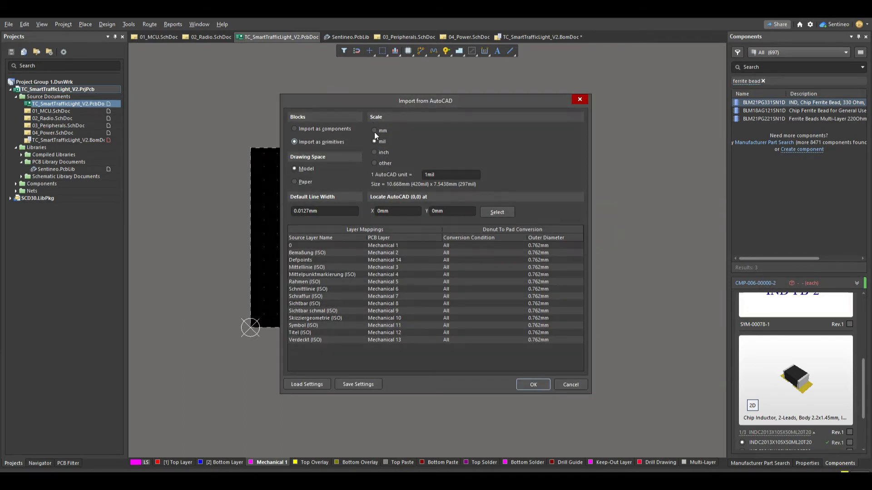
click(374, 130)
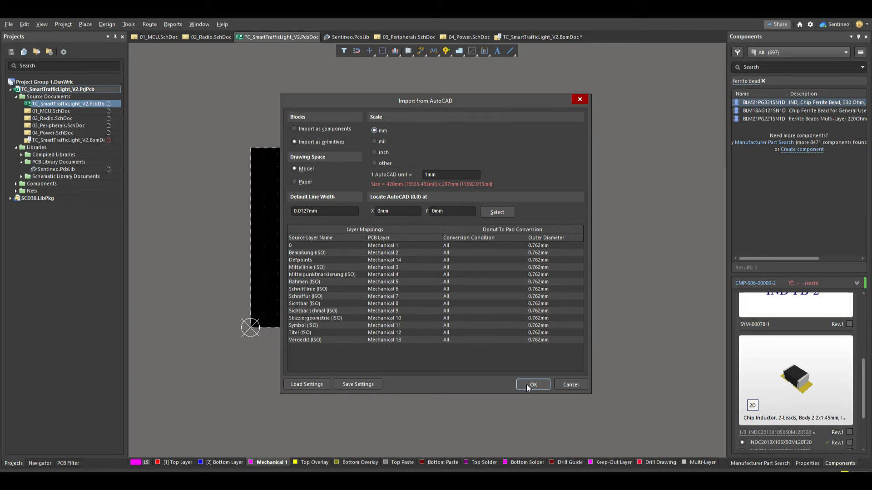
click(533, 385)
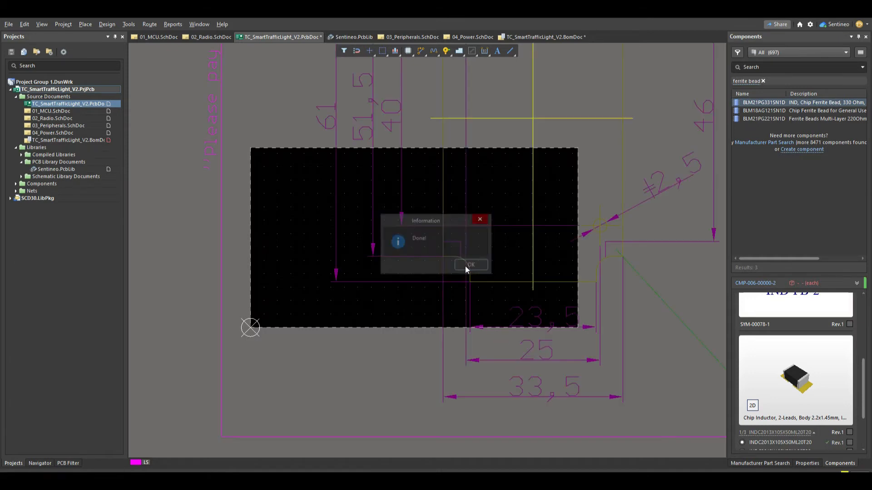
Dismiss the import-finished notice to reveal the imported BoLink contour.
click(471, 264)
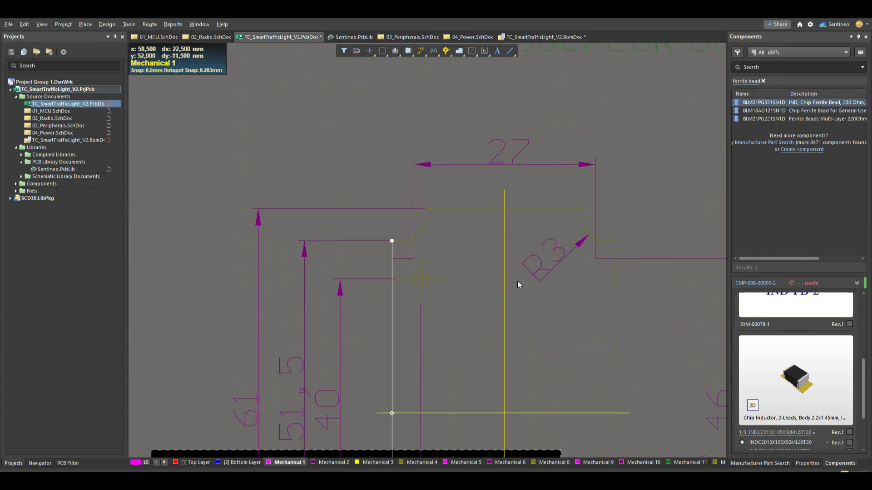
mouse_move(414, 178)
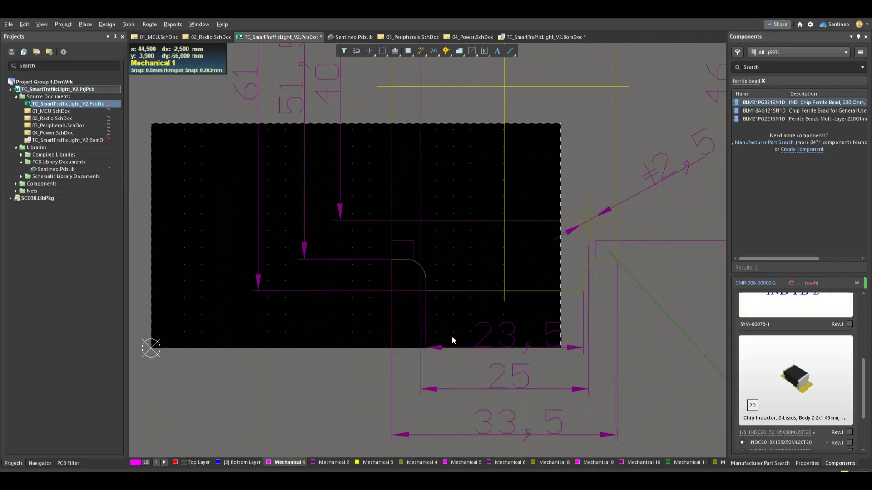
mouse_move(459, 294)
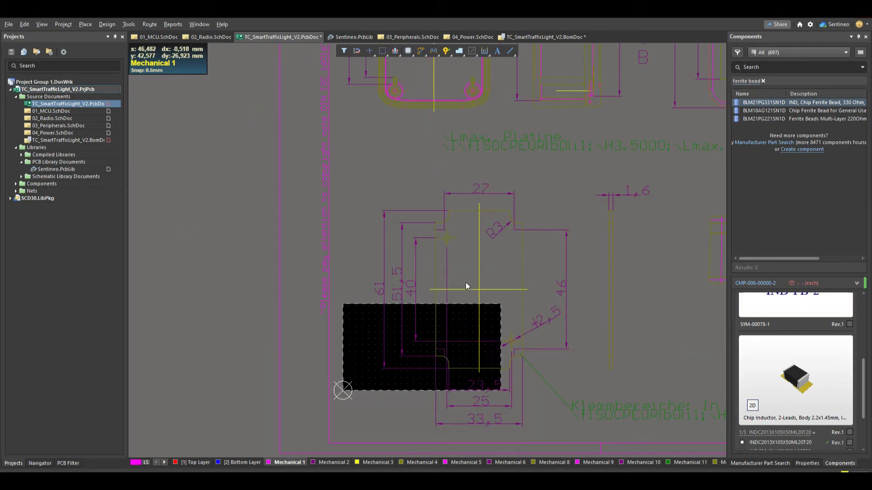
mouse_move(590, 261)
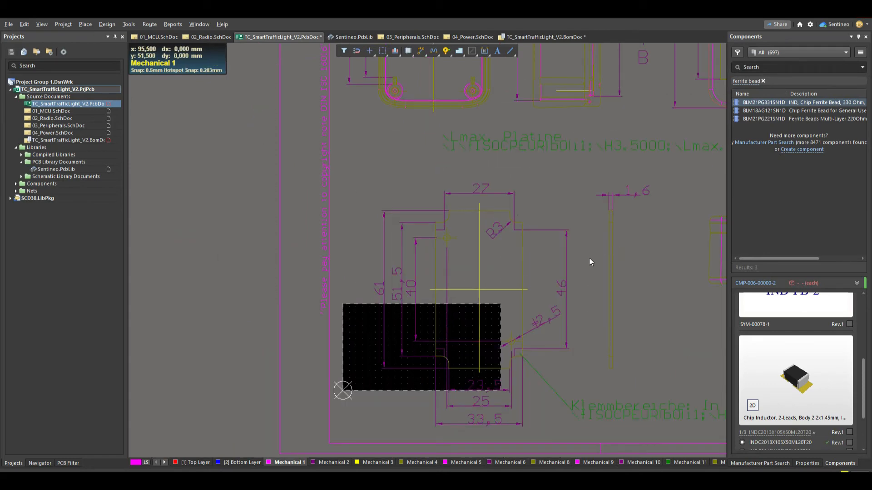
mouse_move(487, 217)
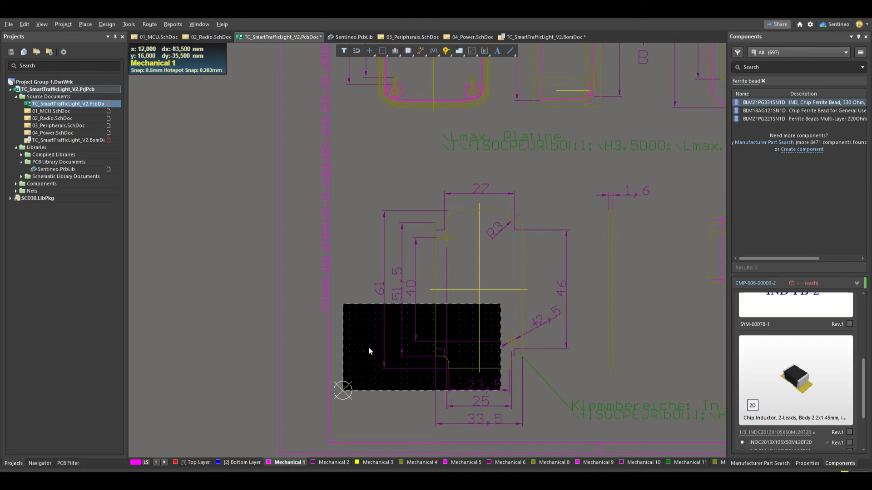
mouse_move(435, 343)
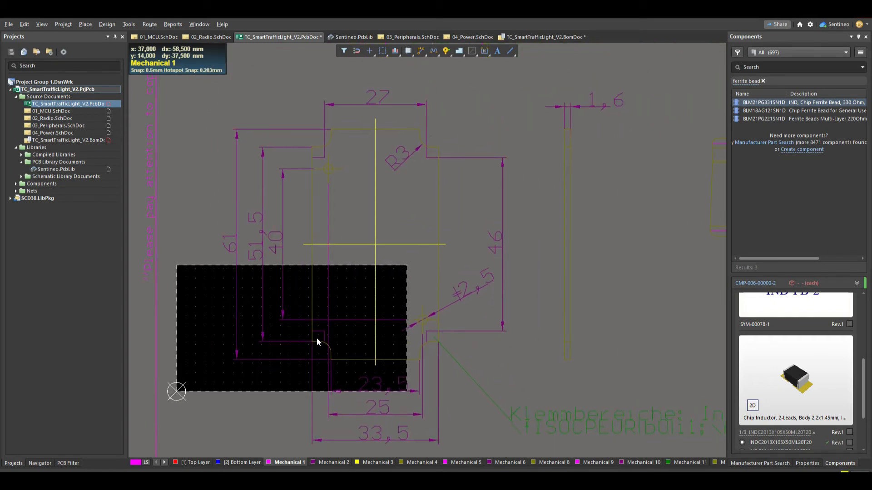
Filter-select every object matching OnLayer('Mechanical 8') via the PCB Filter panel.
click(68, 463)
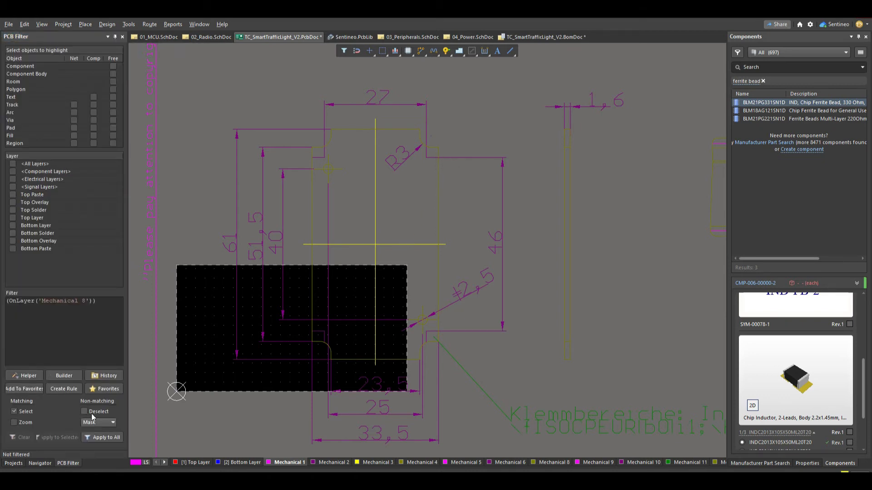
click(101, 437)
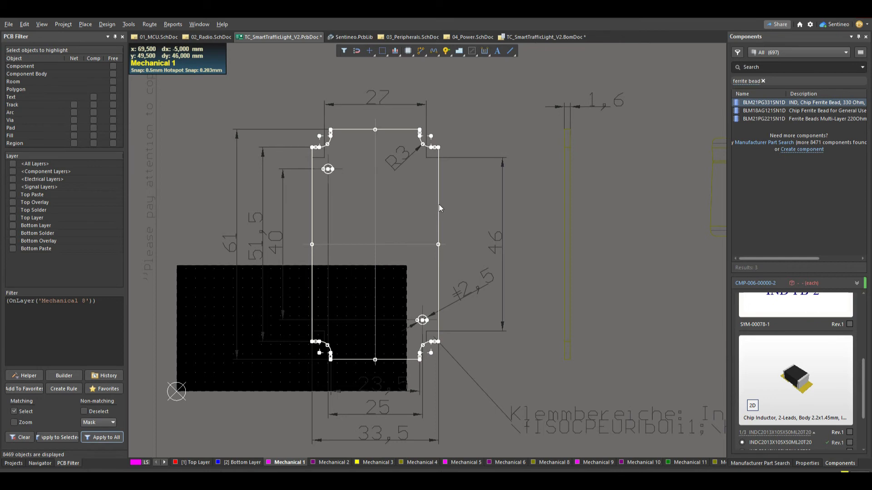
mouse_move(434, 205)
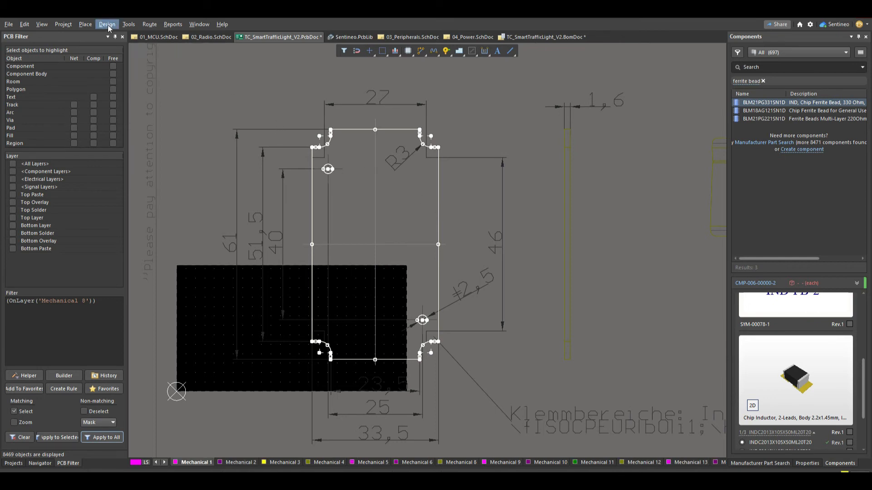
Define the board shape from the selected Mechanical 8 contour, then clear the selection.
click(107, 23)
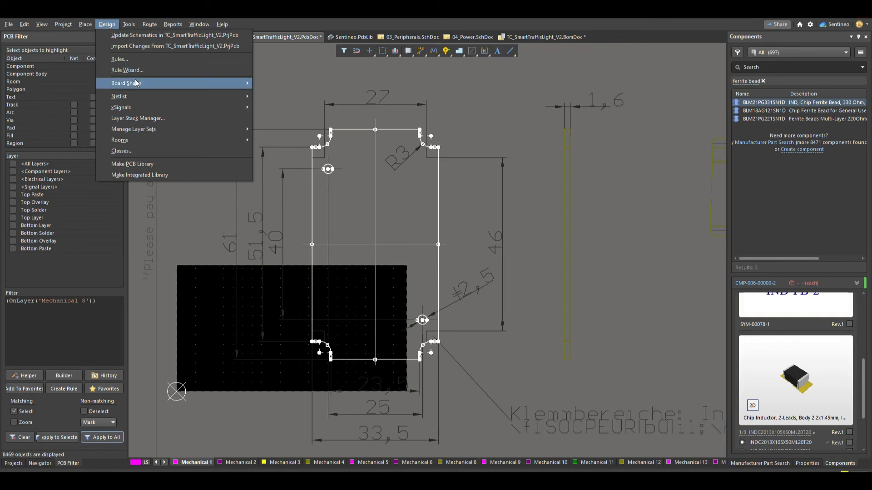
mouse_move(126, 83)
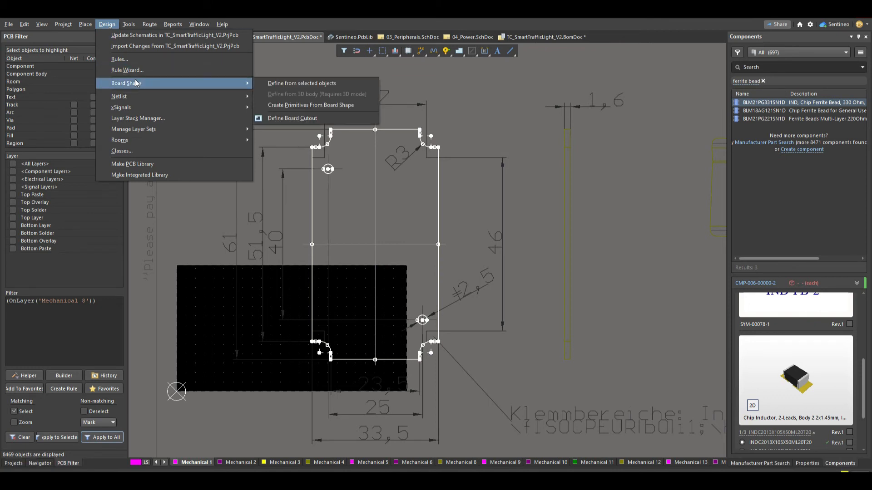
mouse_move(301, 83)
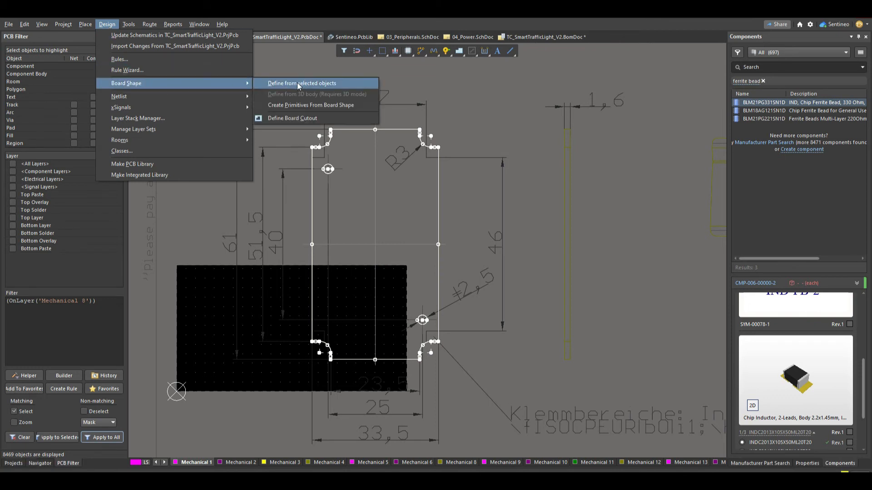
click(301, 83)
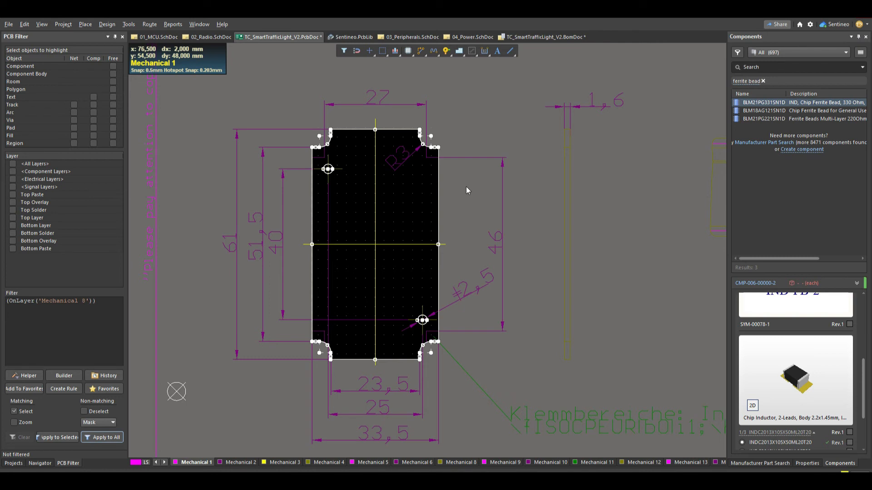
key(3)
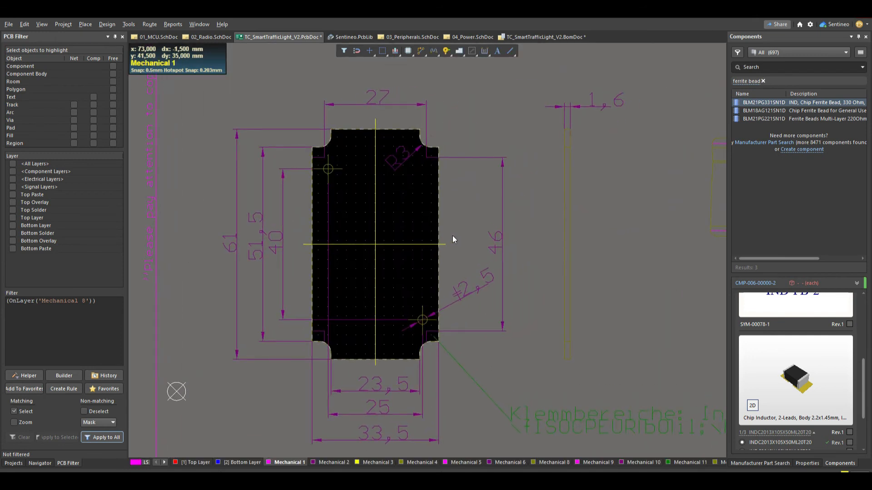
mouse_move(448, 303)
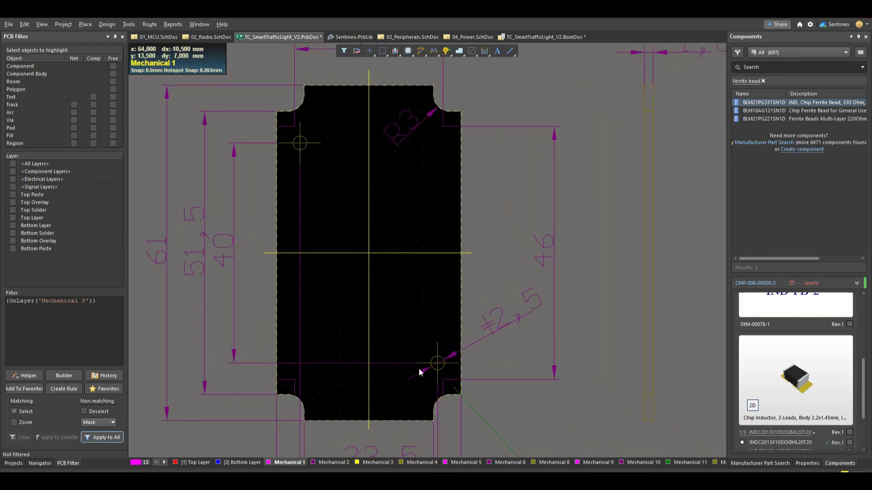
mouse_move(306, 150)
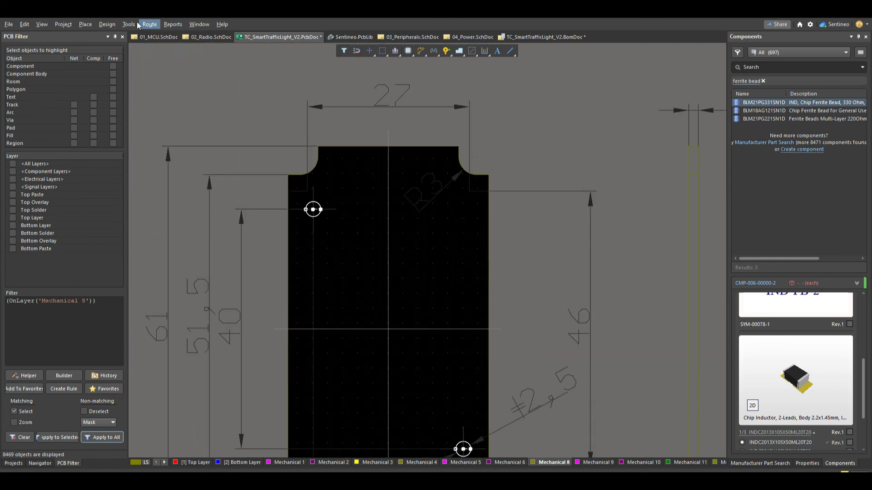
Convert both mounting-hole circles into board cutouts via Tools > Convert.
click(128, 24)
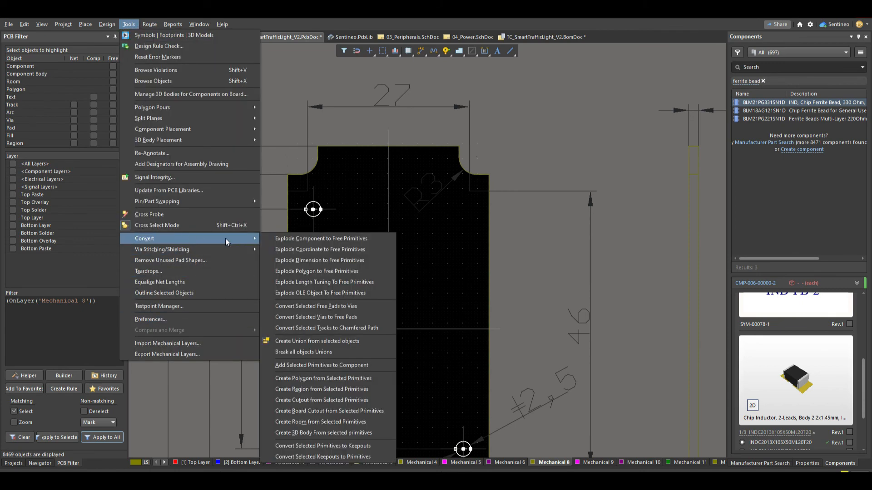
mouse_move(329, 410)
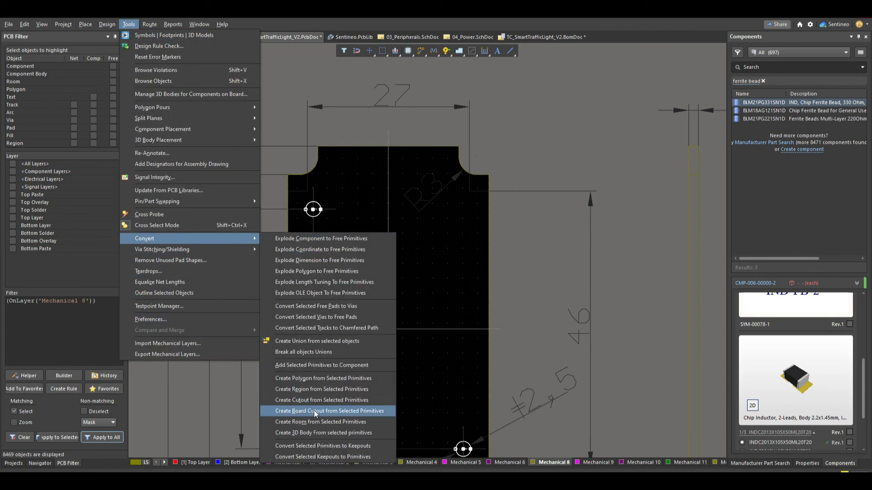
click(328, 410)
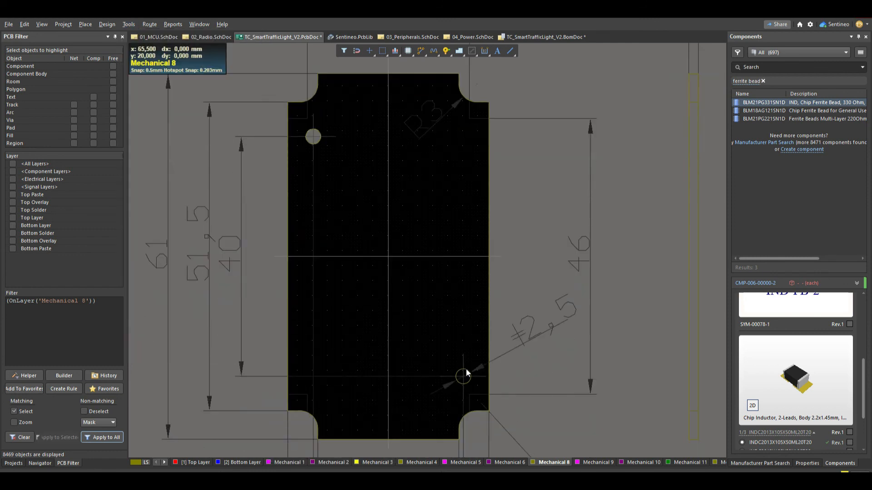
click(128, 23)
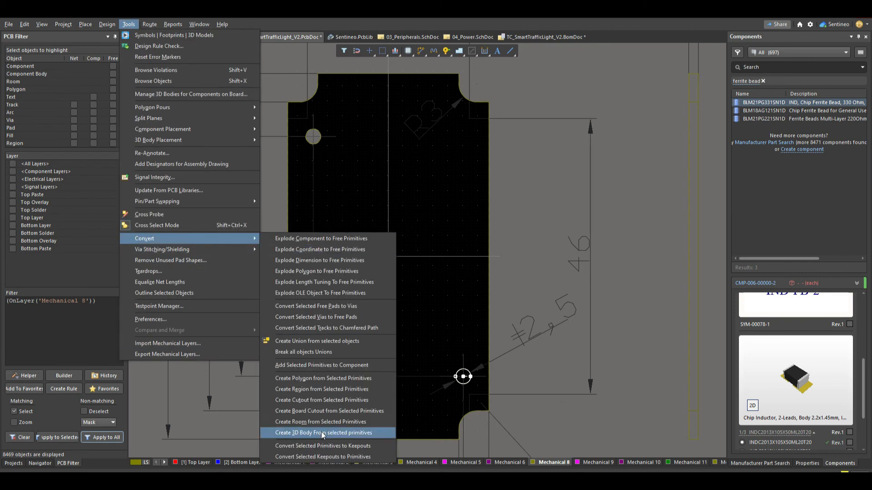
click(323, 432)
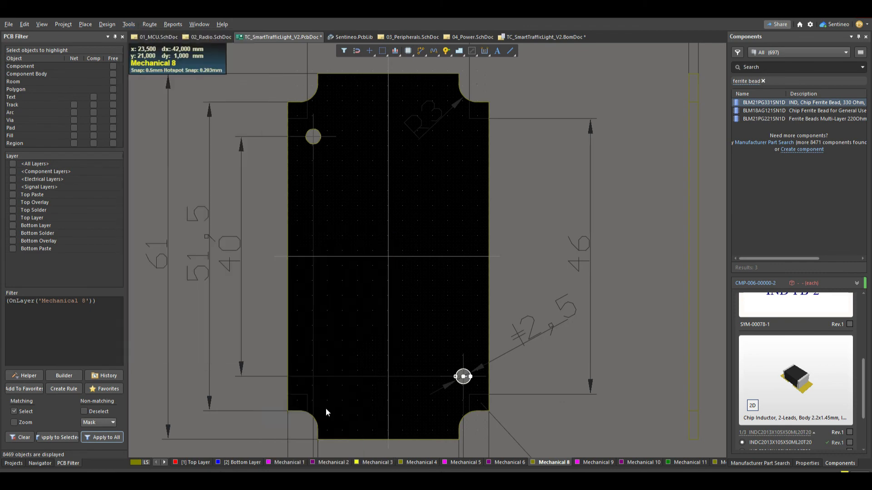